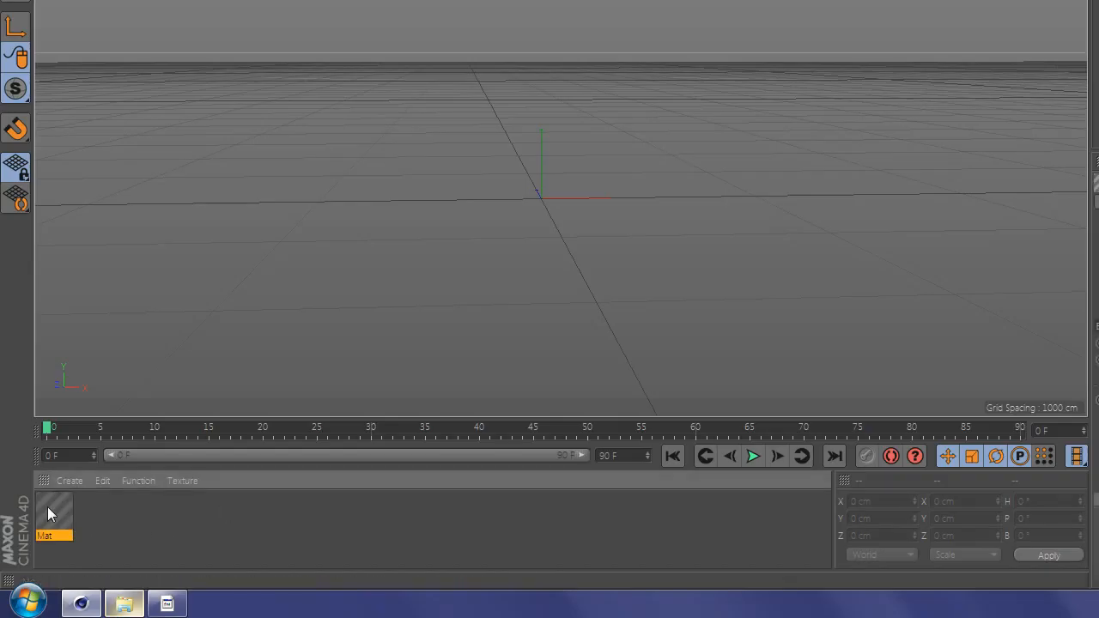
Bring up the Mat material's settings to reach its Color texture slot.
{"action": "double_click", "coordinate": [55, 511]}
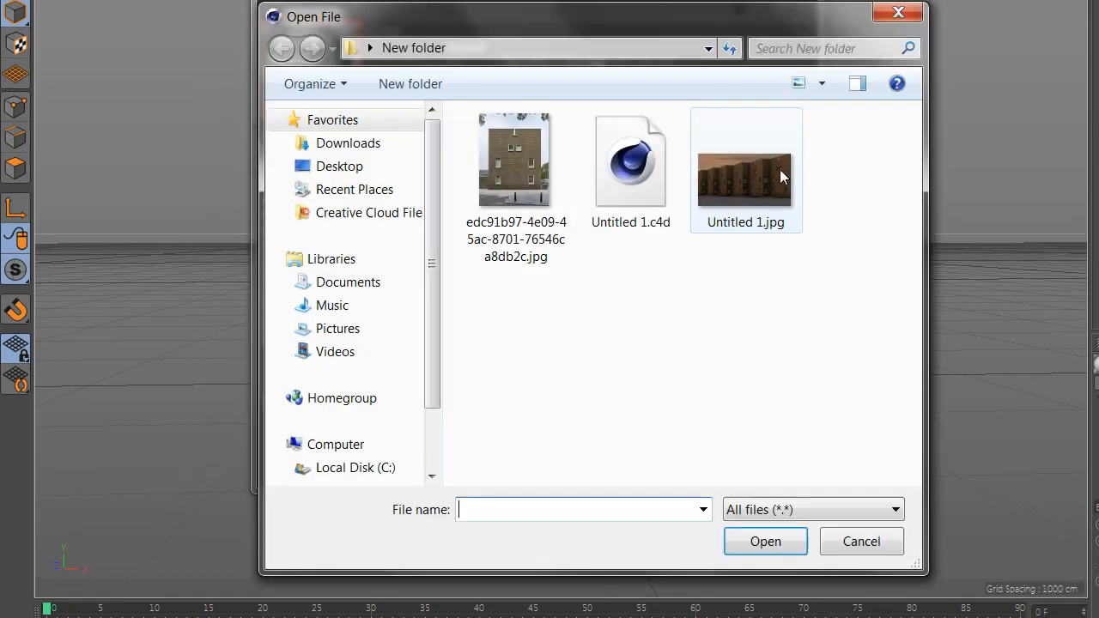
Load the building JPG as the texture without copying it into the project.
{"action": "double_click", "coordinate": [746, 161]}
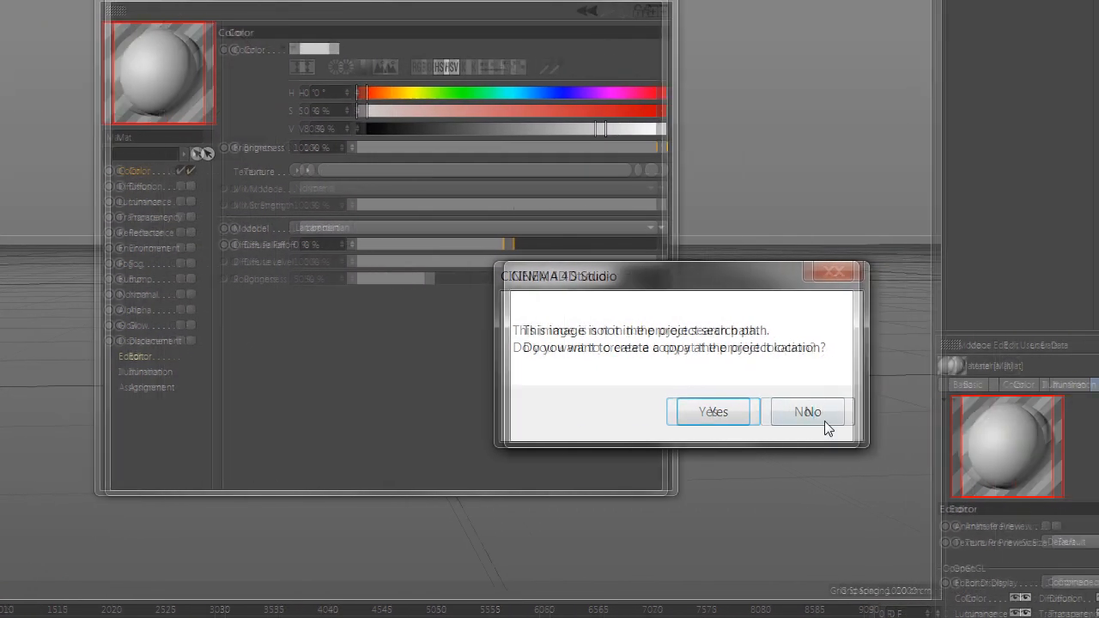
{"action": "left_click", "coordinate": [807, 412]}
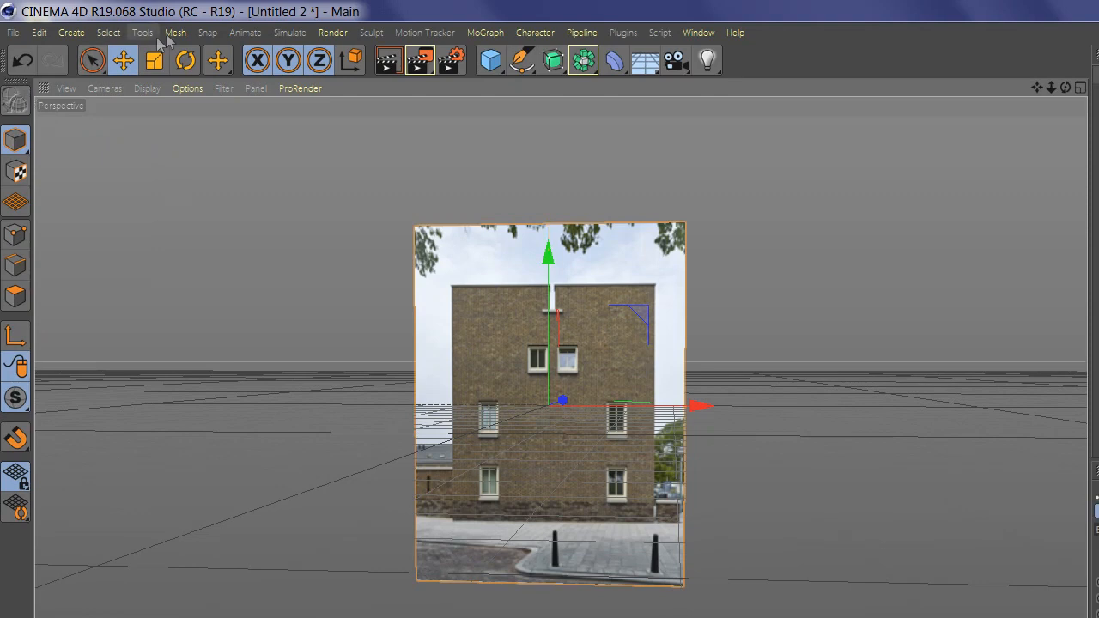
{"action": "left_click", "coordinate": [175, 33]}
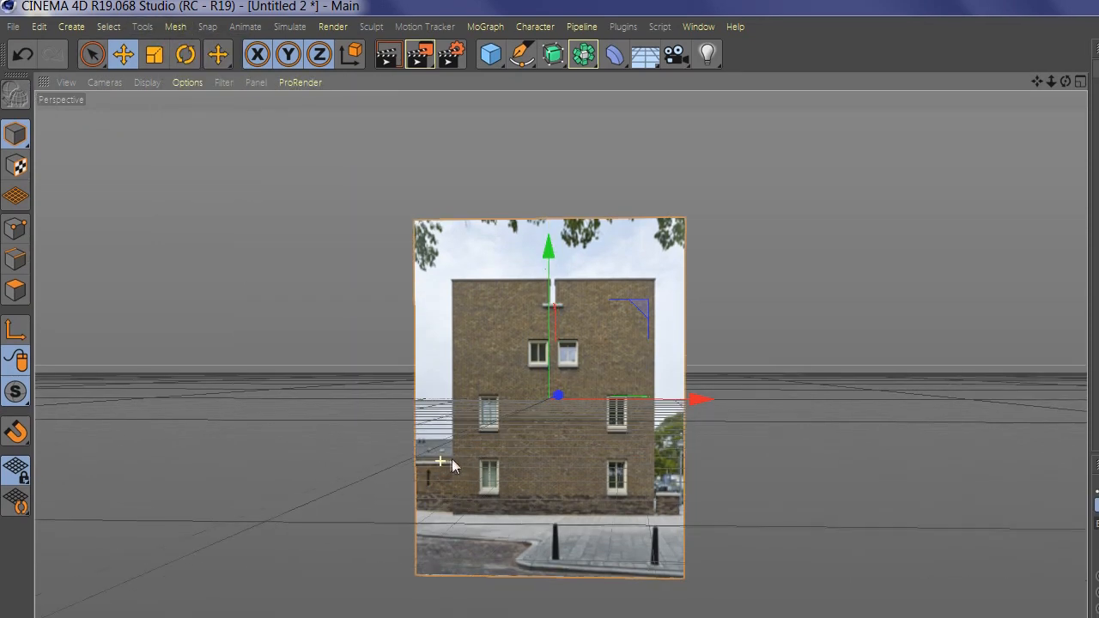
{"action": "left_click", "coordinate": [175, 31]}
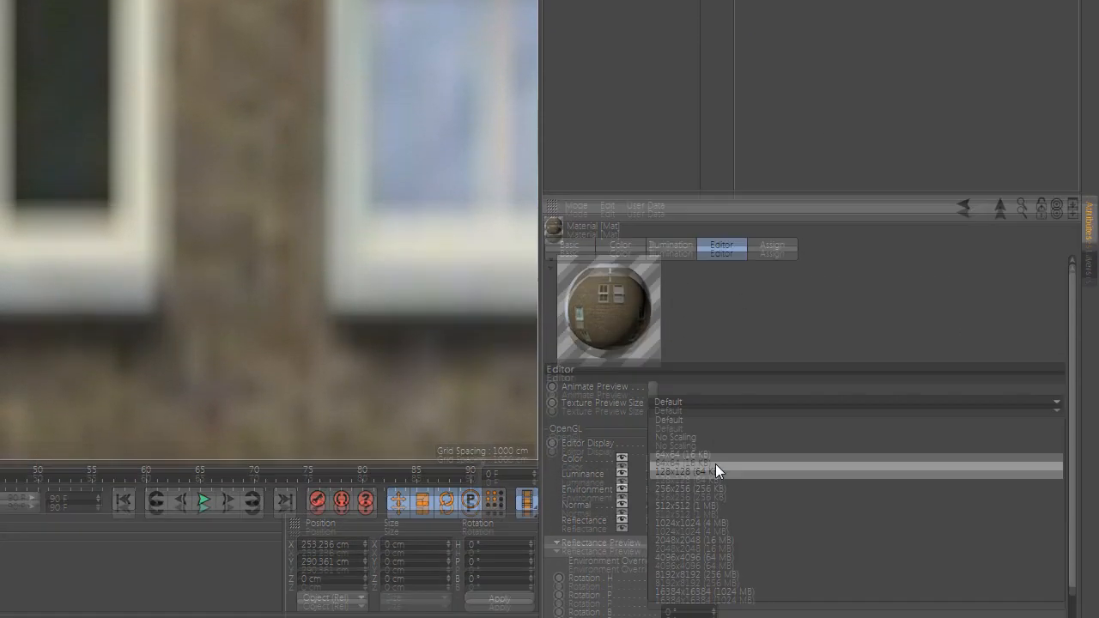
Choose a larger Texture Preview Size so the photo shows sharper.
{"action": "left_click", "coordinate": [690, 522]}
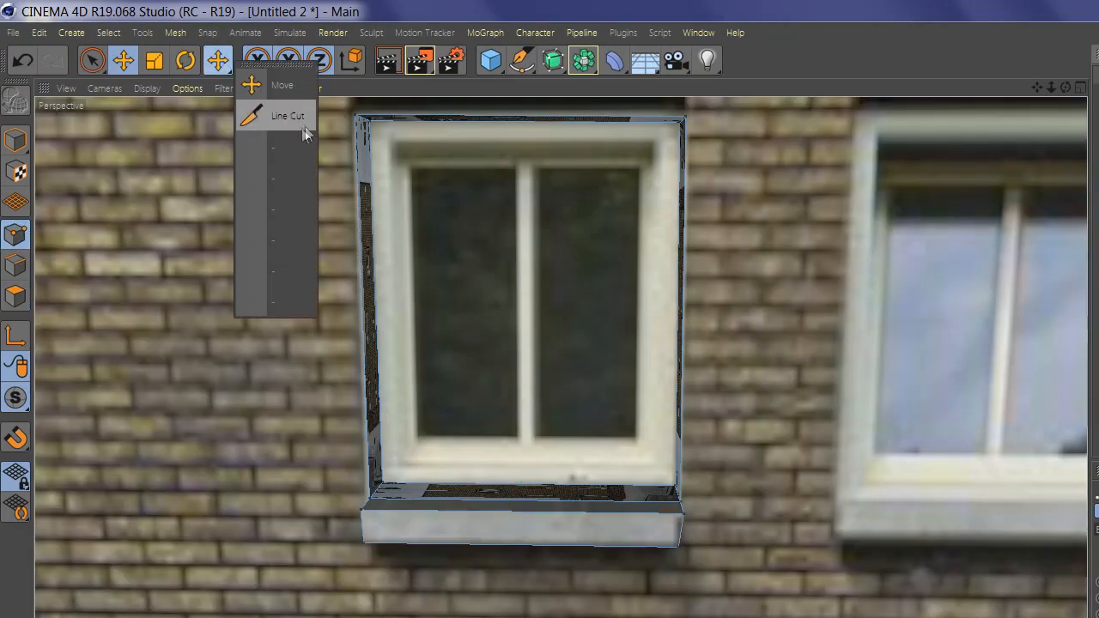
Activate the Line Cut tool to slice edges across the window polygons.
{"action": "left_click", "coordinate": [287, 117]}
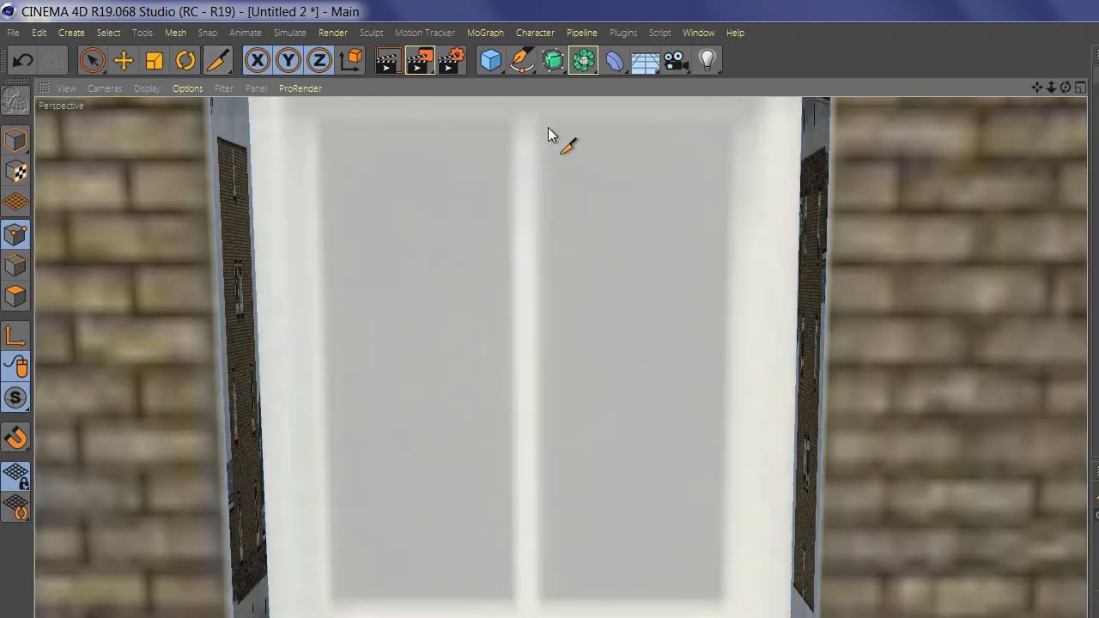
{"action": "mouse_move", "coordinate": [702, 130]}
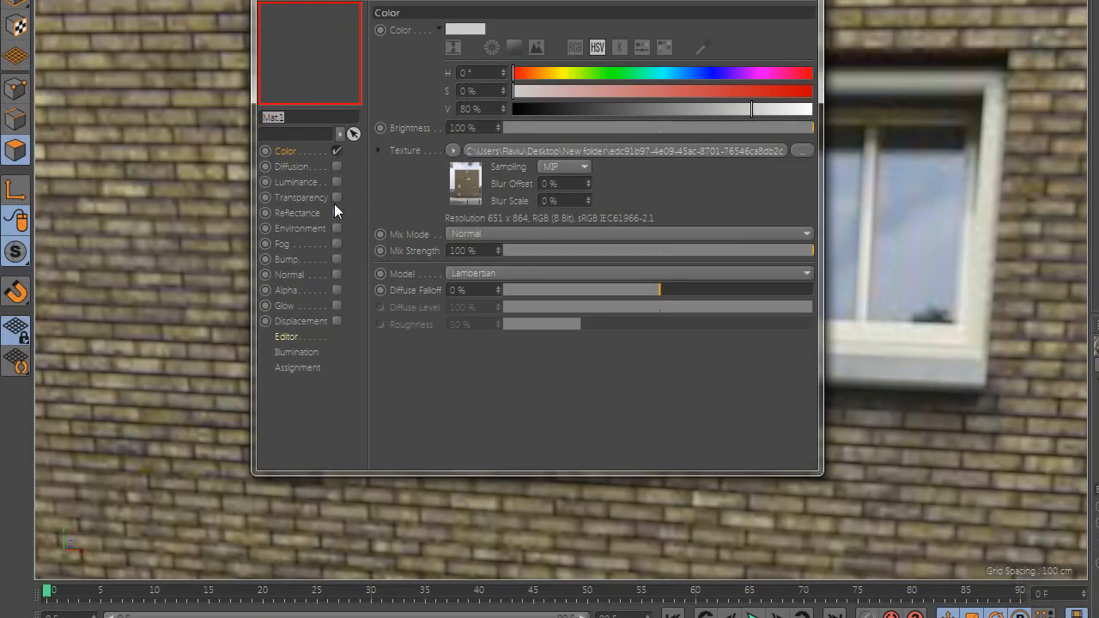
Set the glass material's Reflectance layer type to Reflection (Legacy).
{"action": "left_click", "coordinate": [299, 213]}
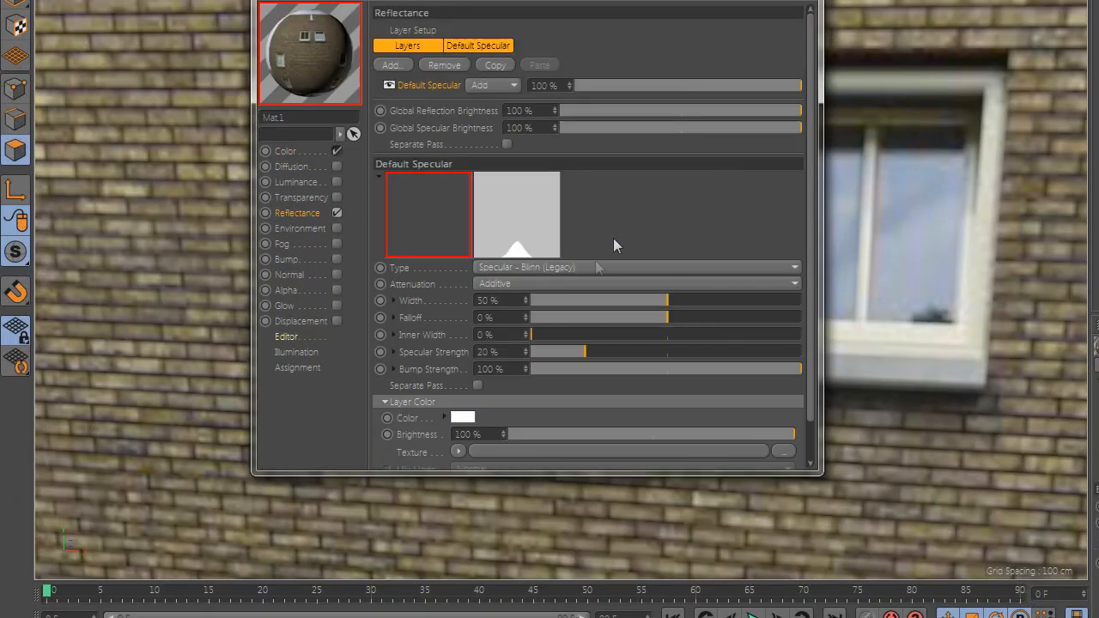
{"action": "left_click", "coordinate": [636, 268]}
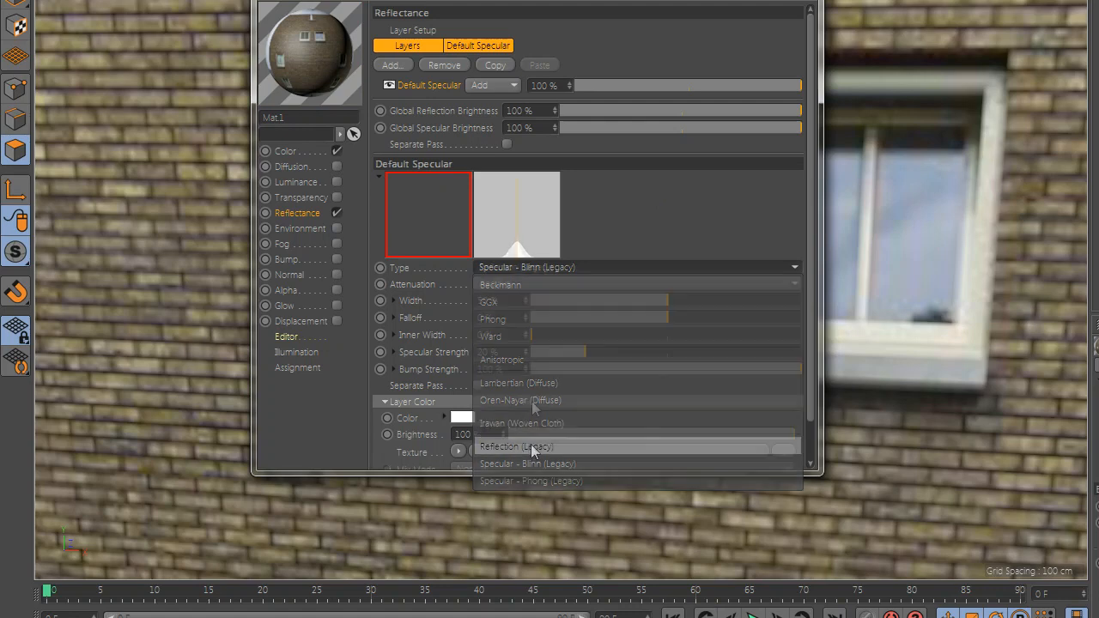
{"action": "left_click", "coordinate": [515, 446]}
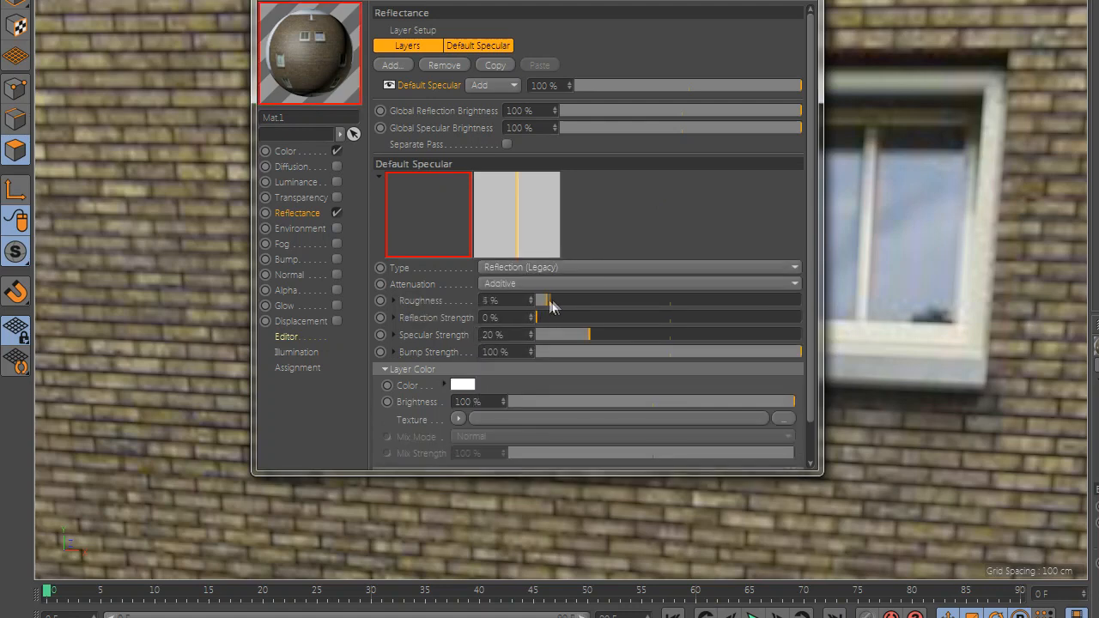